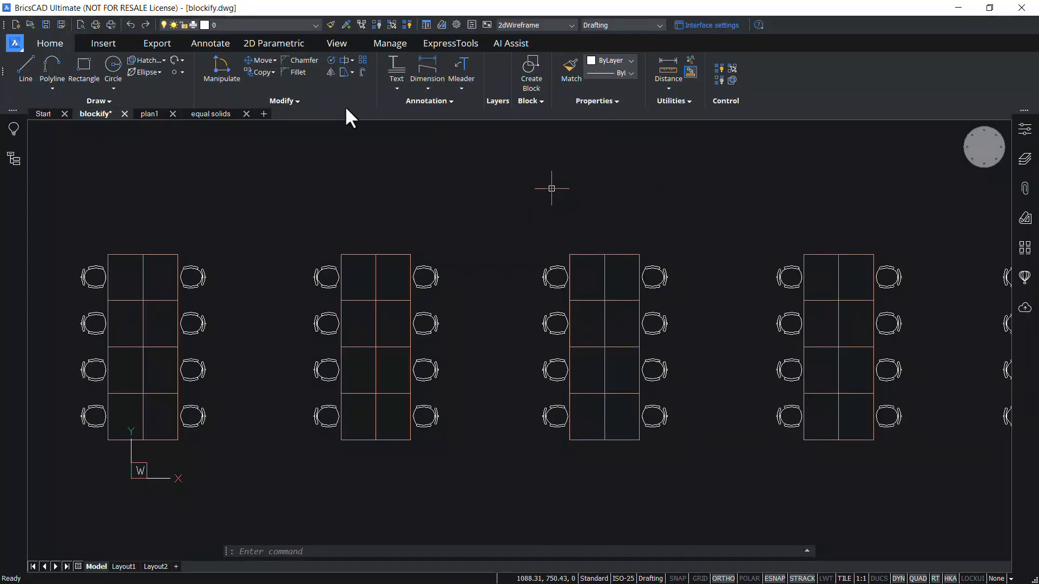
pyautogui.moveTo(527, 157)
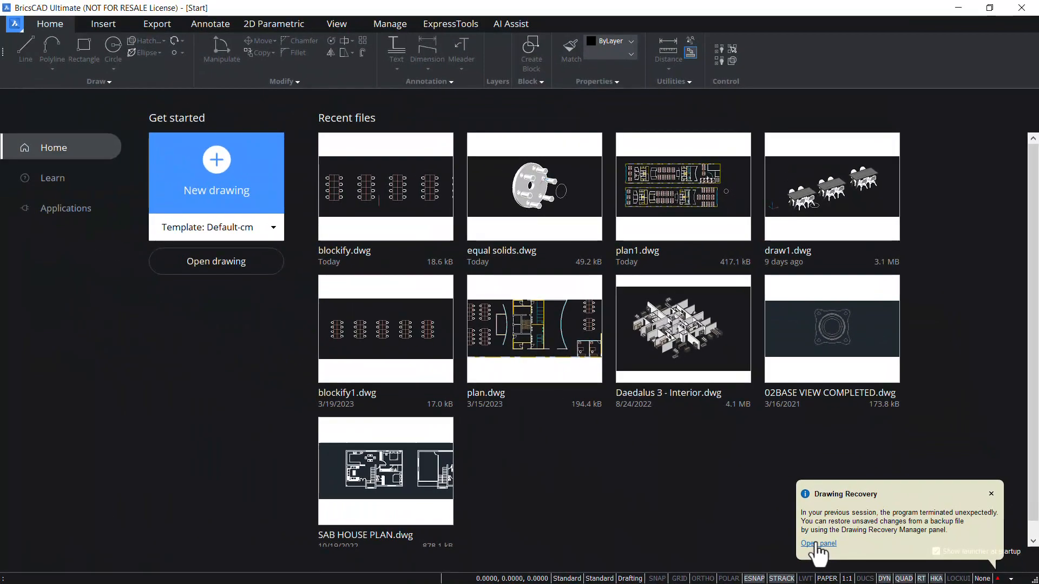
# - Show the Drawing Recovery Manager from the notification and select the plan1 backup entry
pyautogui.click(818, 543)
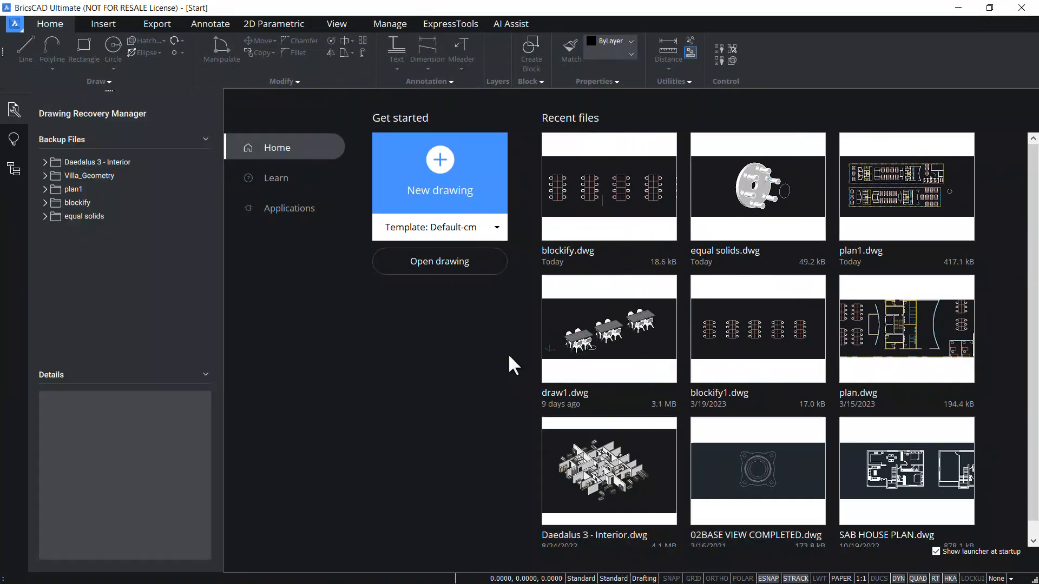
pyautogui.click(74, 189)
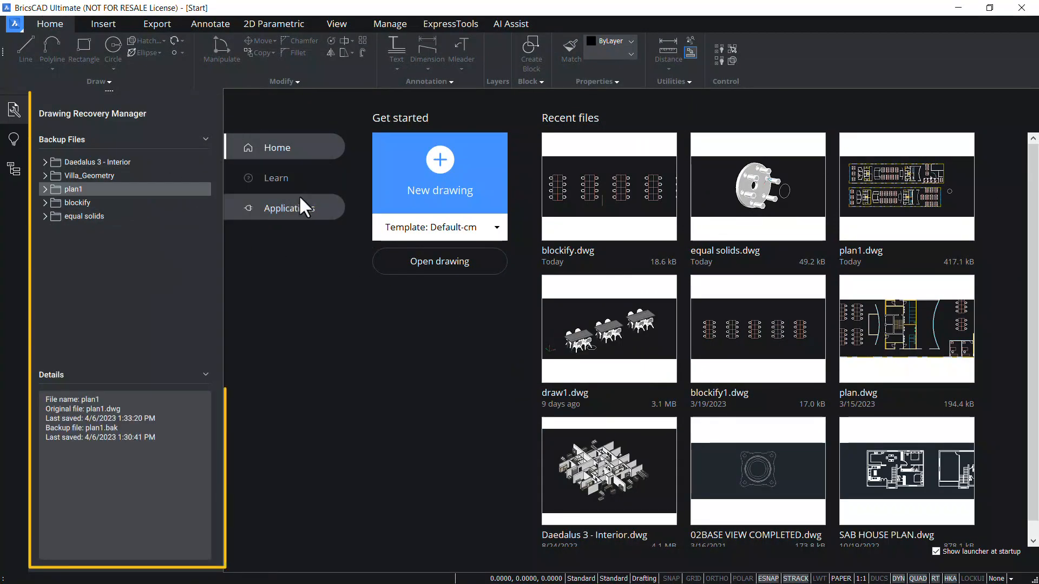
pyautogui.moveTo(342, 238)
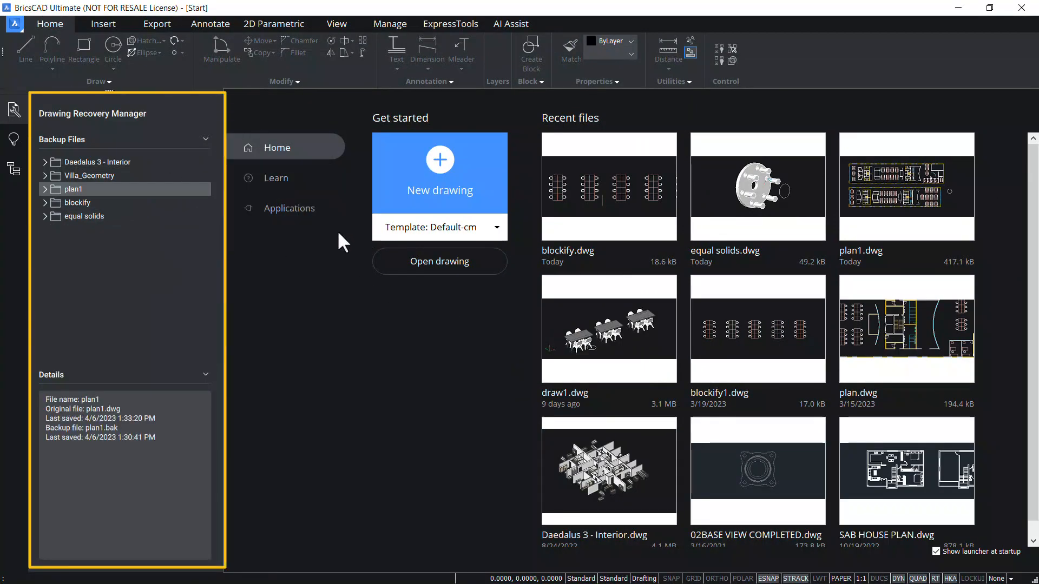
pyautogui.moveTo(345, 262)
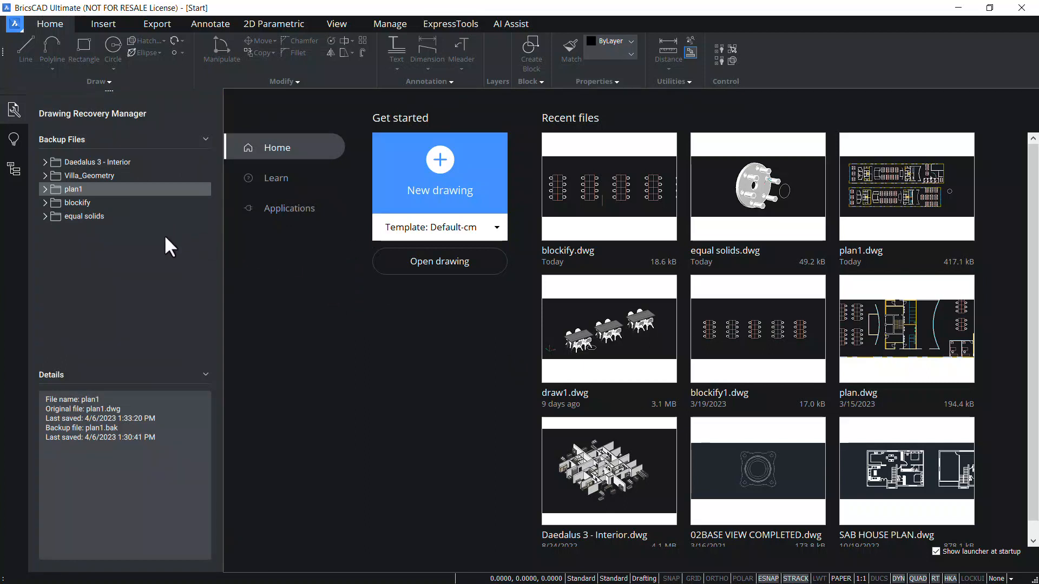
pyautogui.moveTo(93, 253)
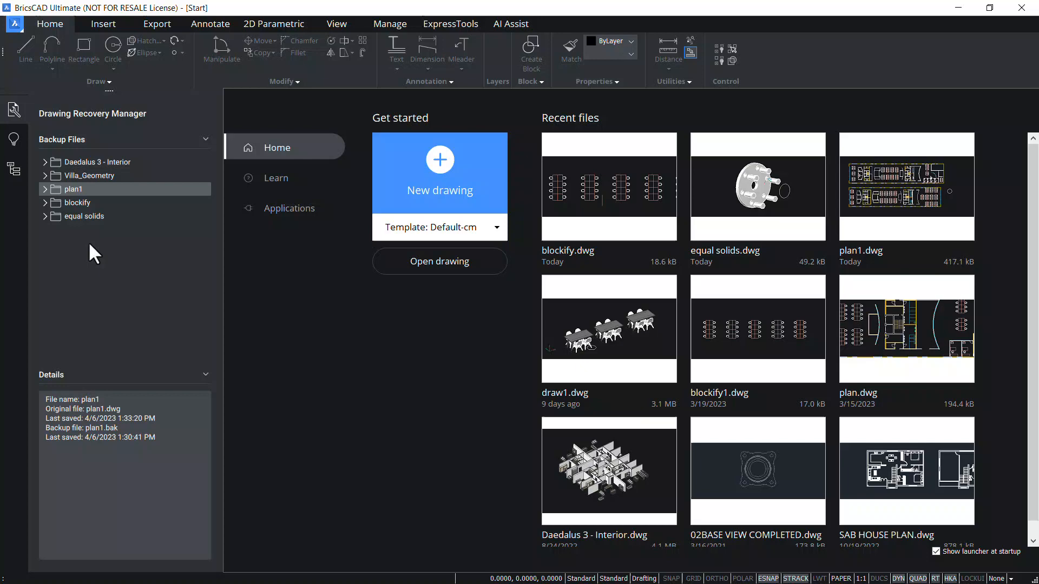
pyautogui.moveTo(82, 210)
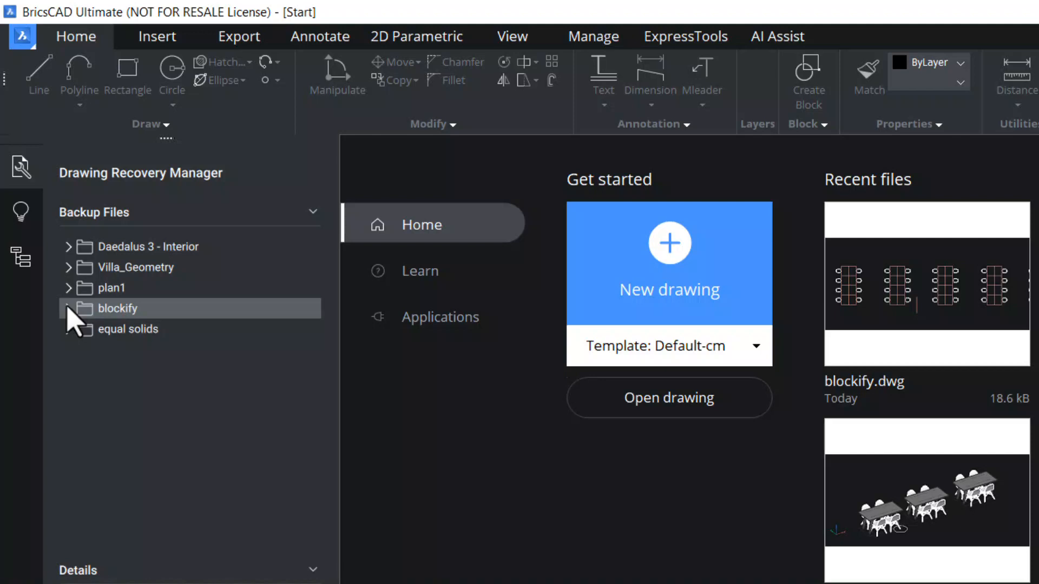
# - Expand the blockify folder and review details of blockify_9869.SV$, blockify.dwg and blockify.bak
pyautogui.click(69, 308)
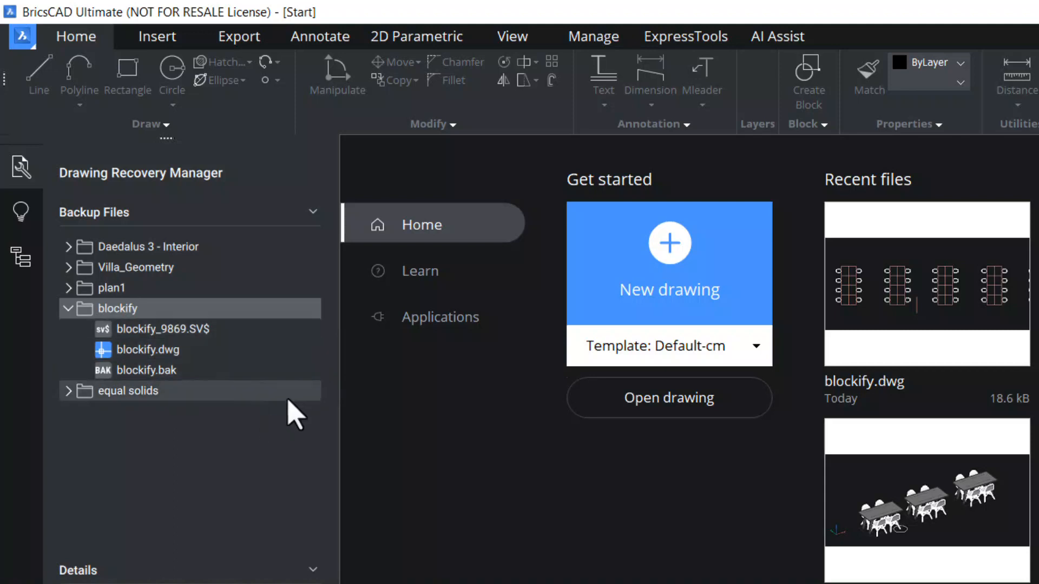
pyautogui.moveTo(310, 421)
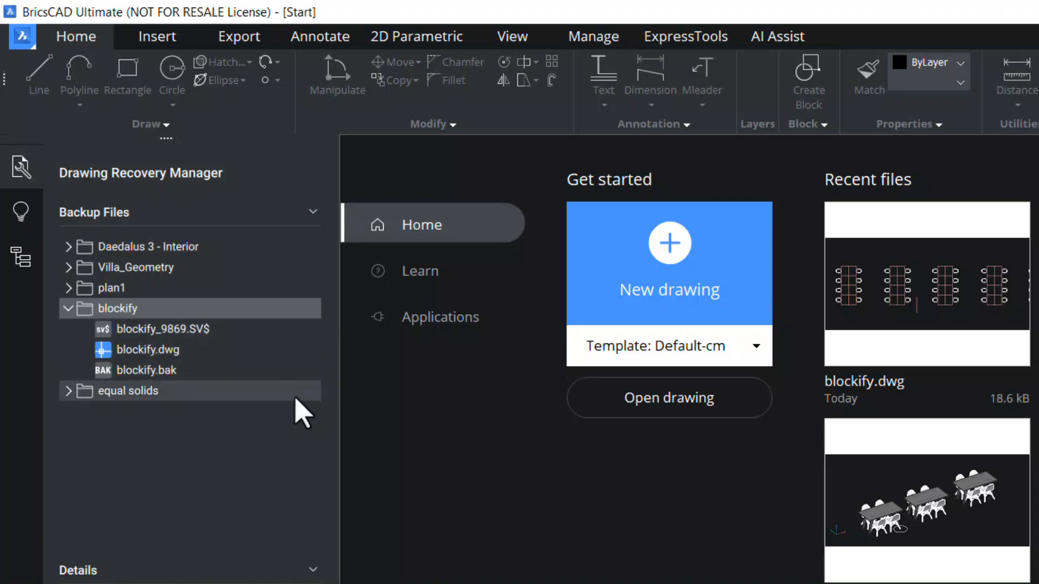
pyautogui.moveTo(310, 406)
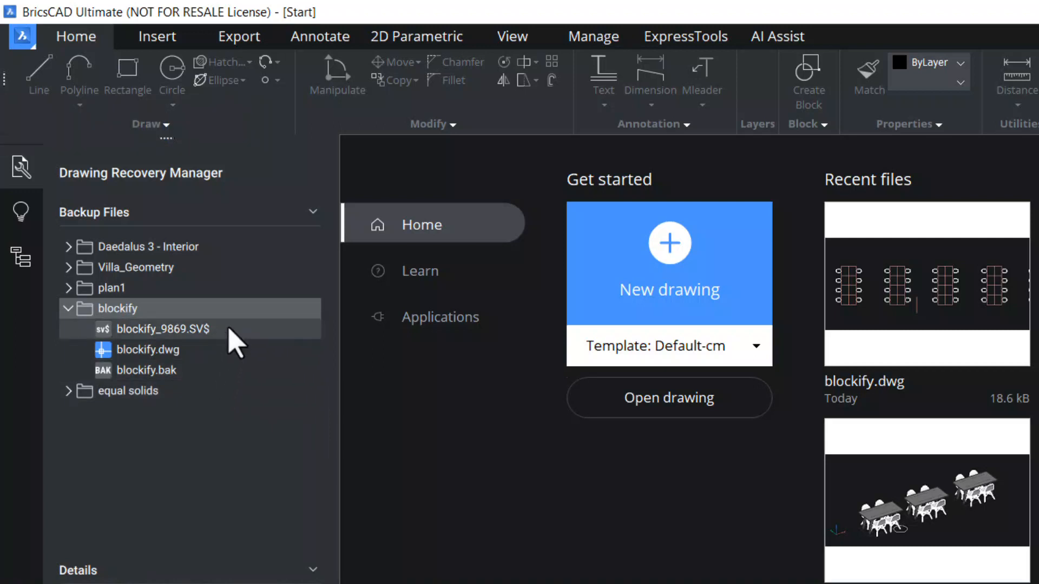
pyautogui.click(147, 349)
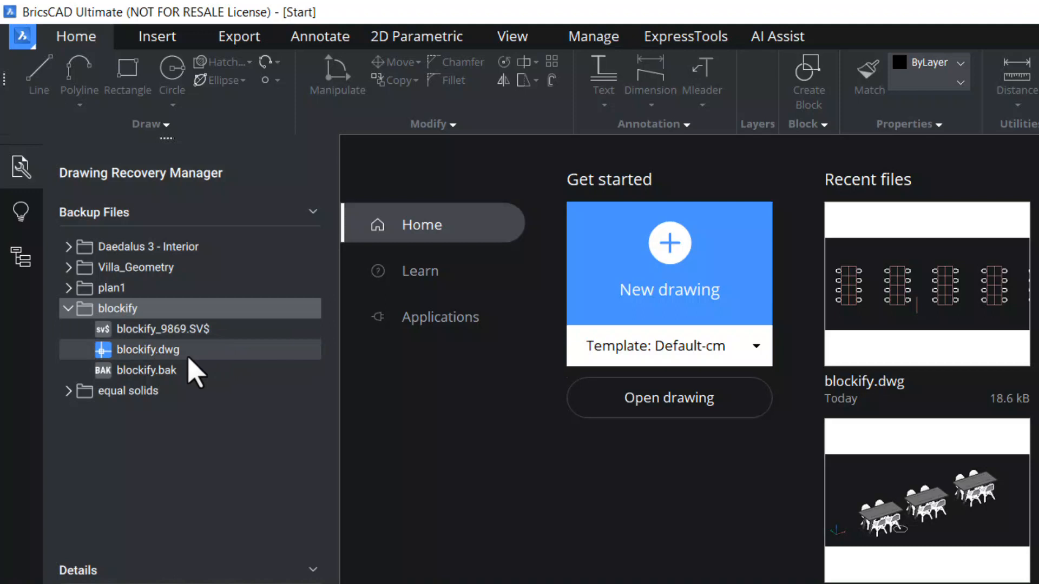
pyautogui.click(146, 349)
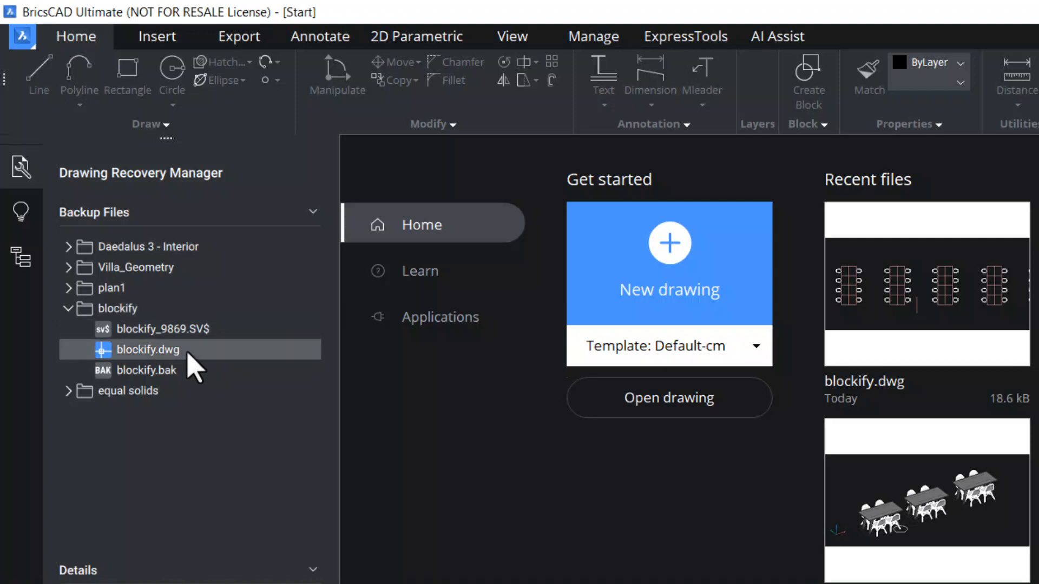
pyautogui.moveTo(195, 370)
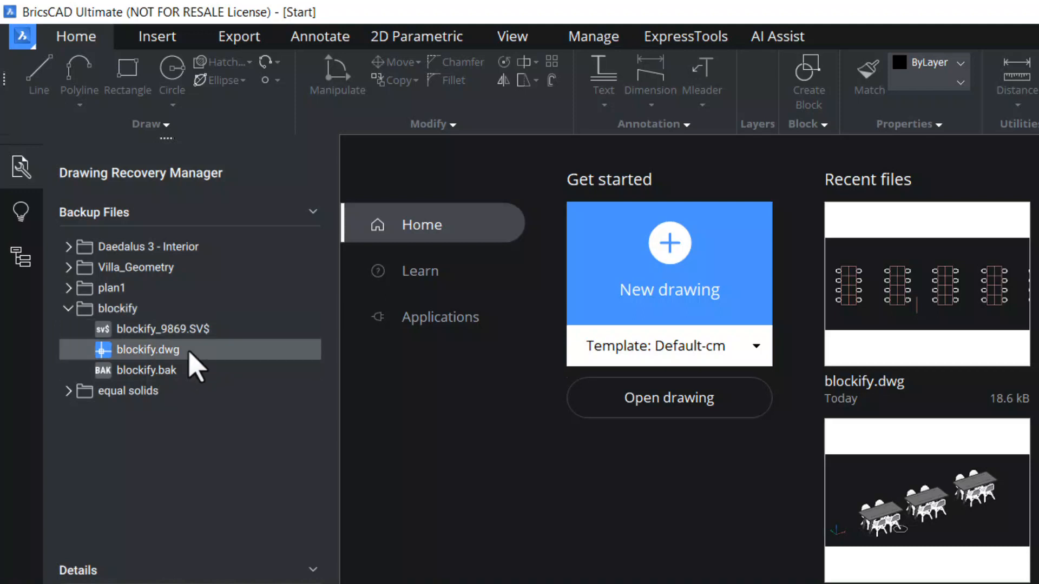
pyautogui.click(147, 370)
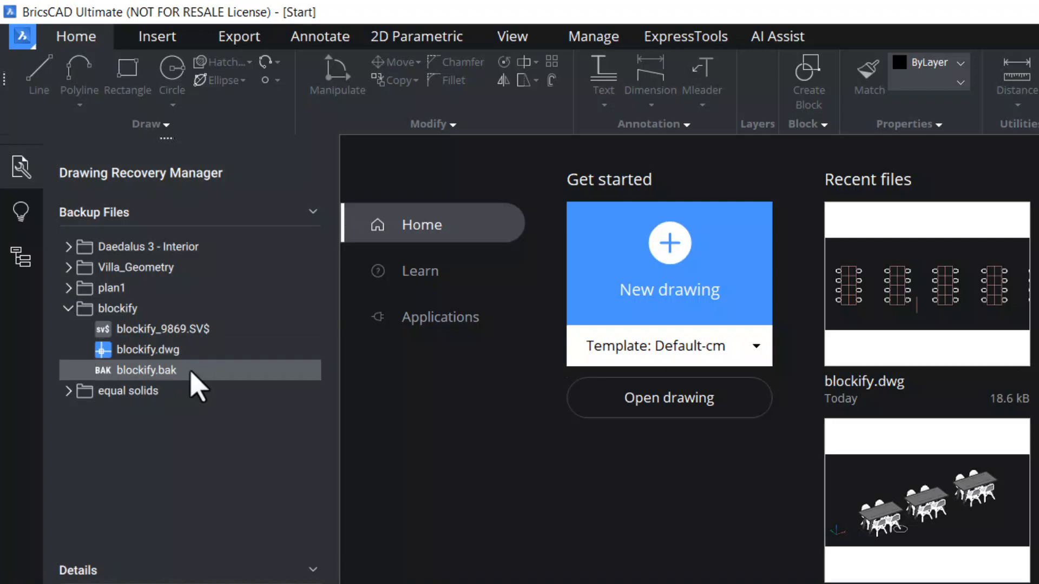
pyautogui.moveTo(192, 389)
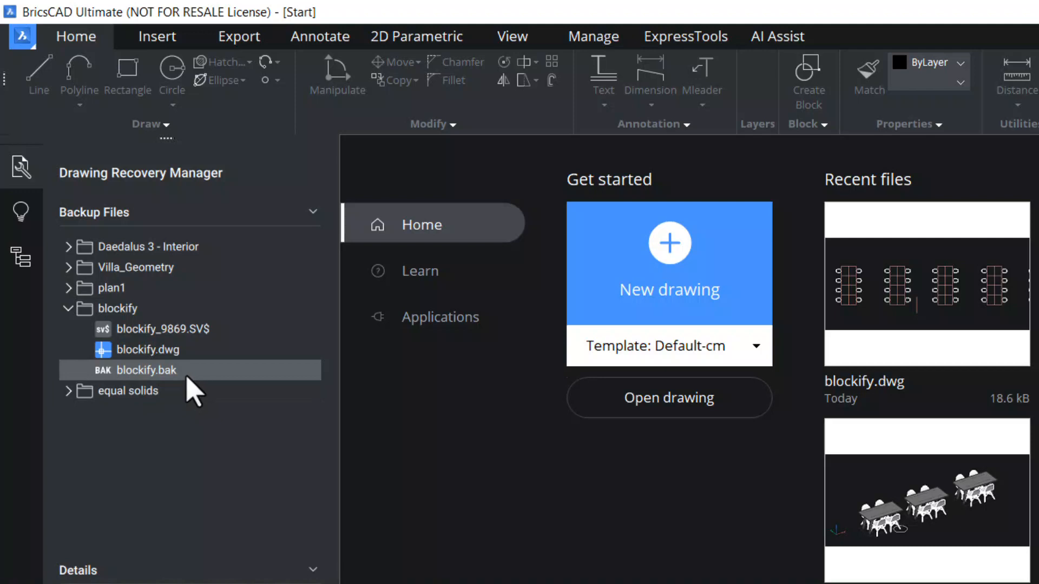
pyautogui.moveTo(205, 383)
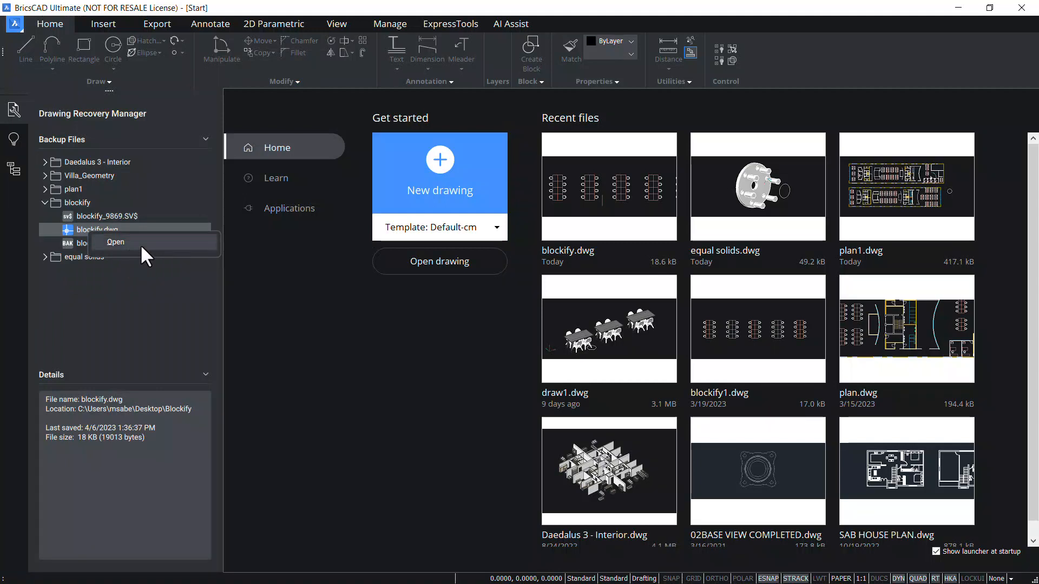
# - Open the blockify_9869.SV$ autosave as a drawing from its context menu
pyautogui.click(106, 216)
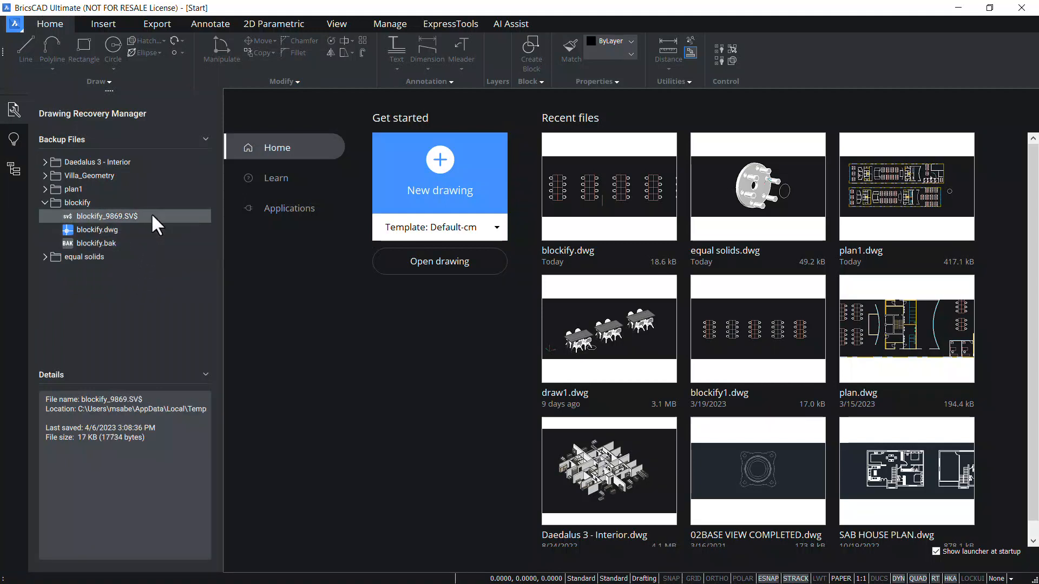
pyautogui.rightClick(106, 215)
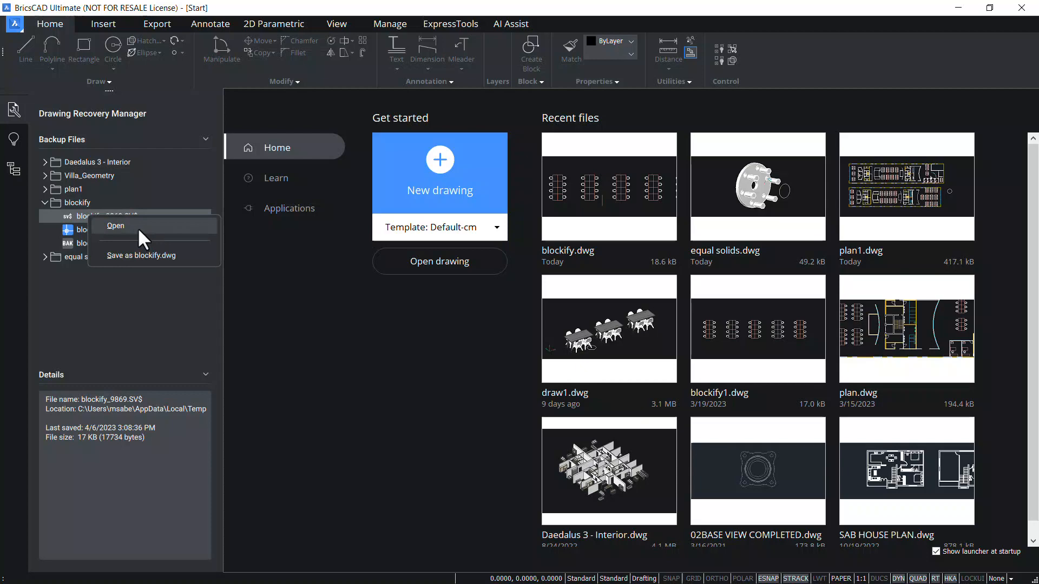
pyautogui.click(114, 225)
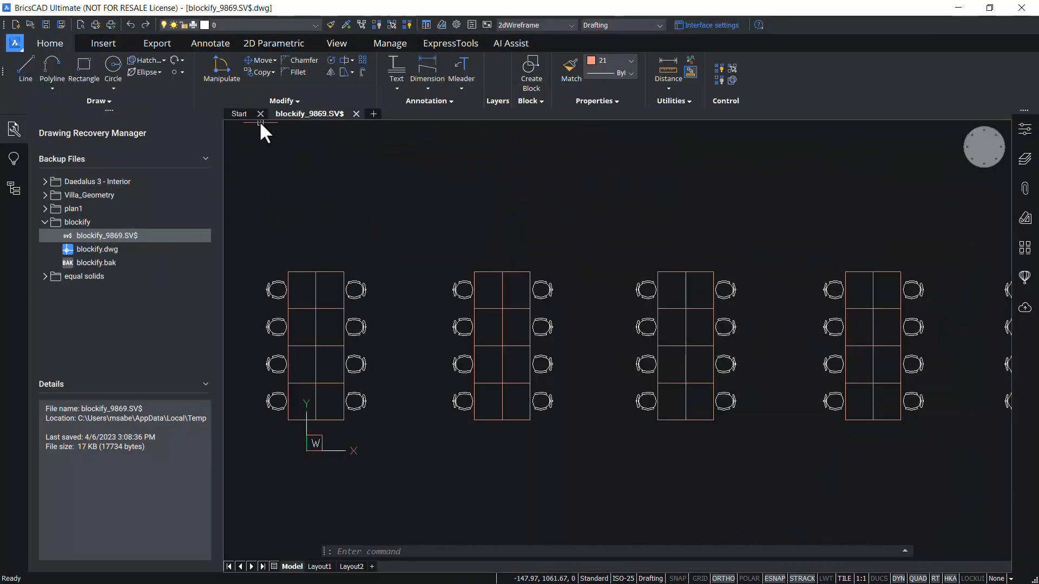
pyautogui.moveTo(301, 160)
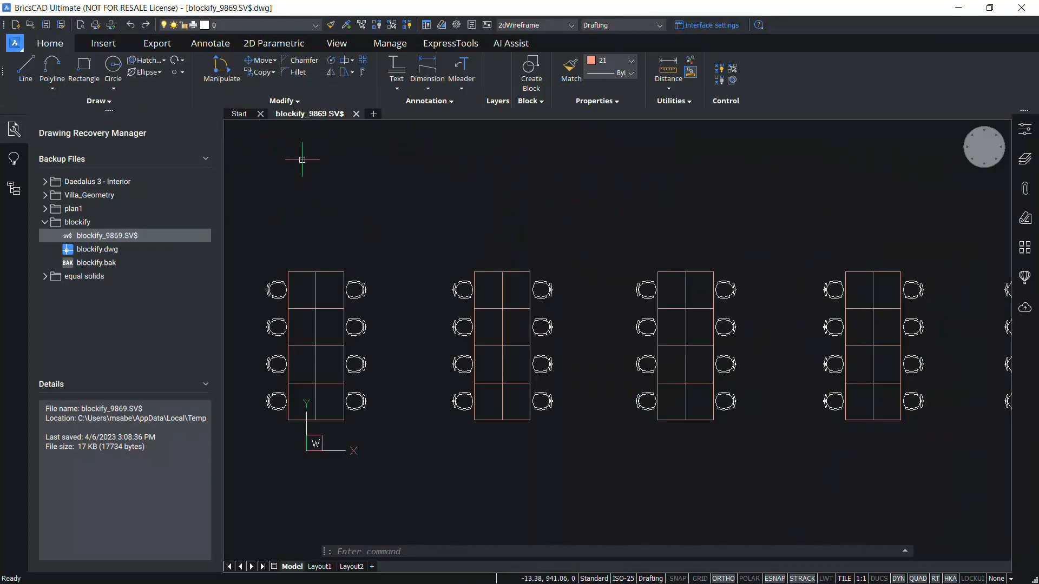
pyautogui.moveTo(13, 129)
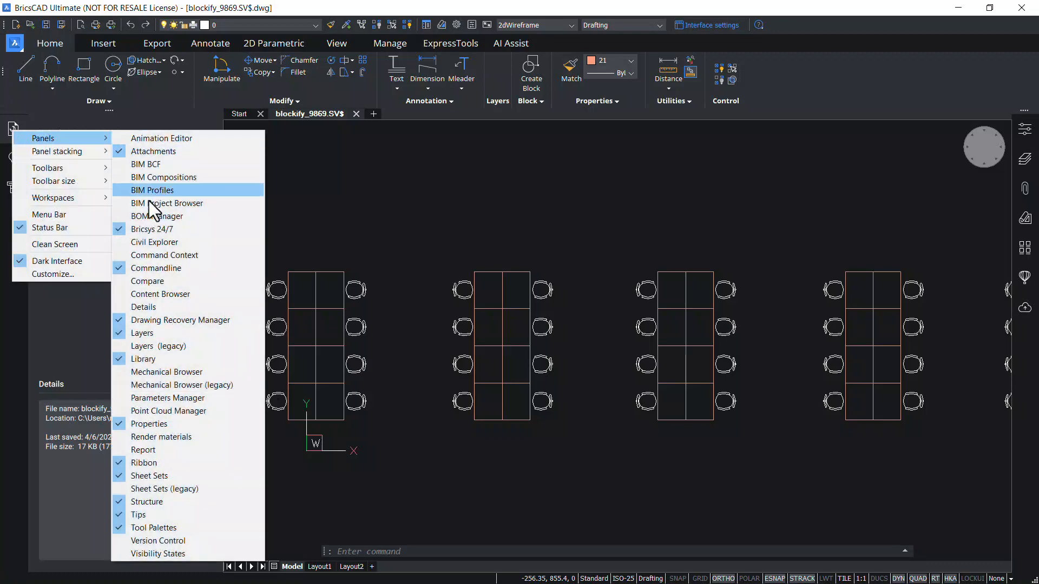
pyautogui.moveTo(179, 320)
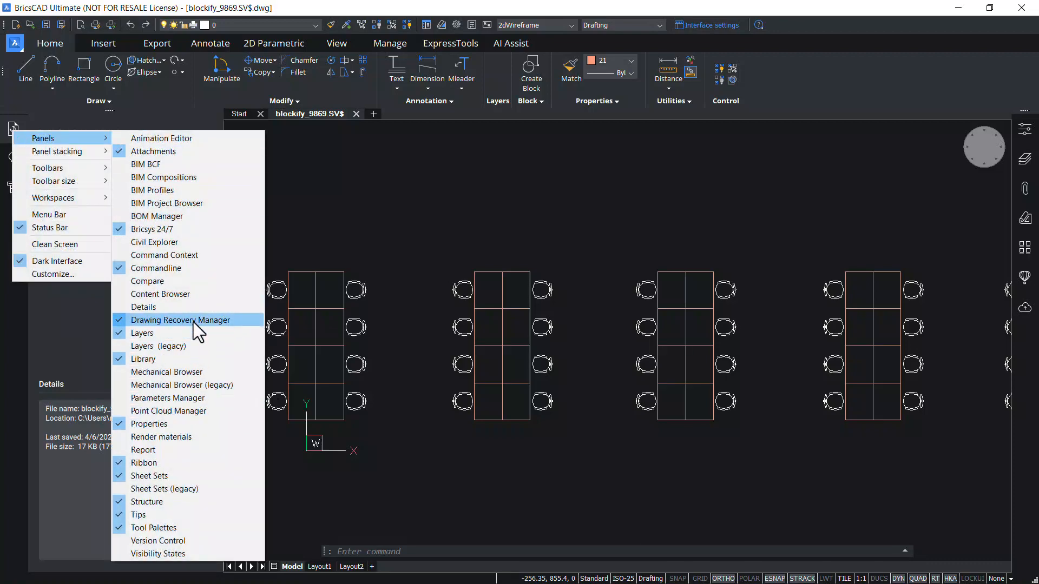
# - Turn off the Drawing Recovery Manager panel via the Panels menu
pyautogui.click(179, 320)
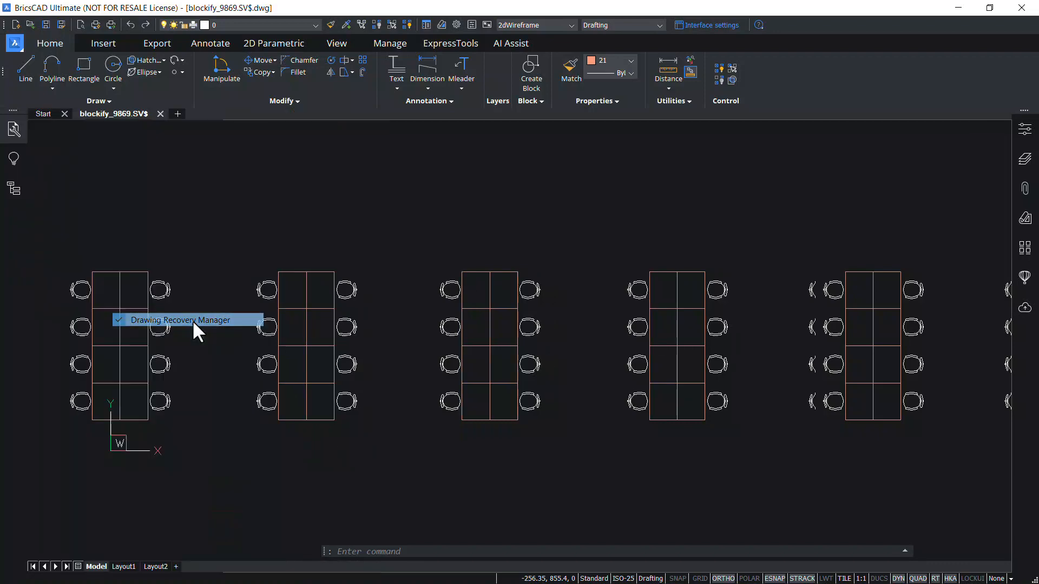